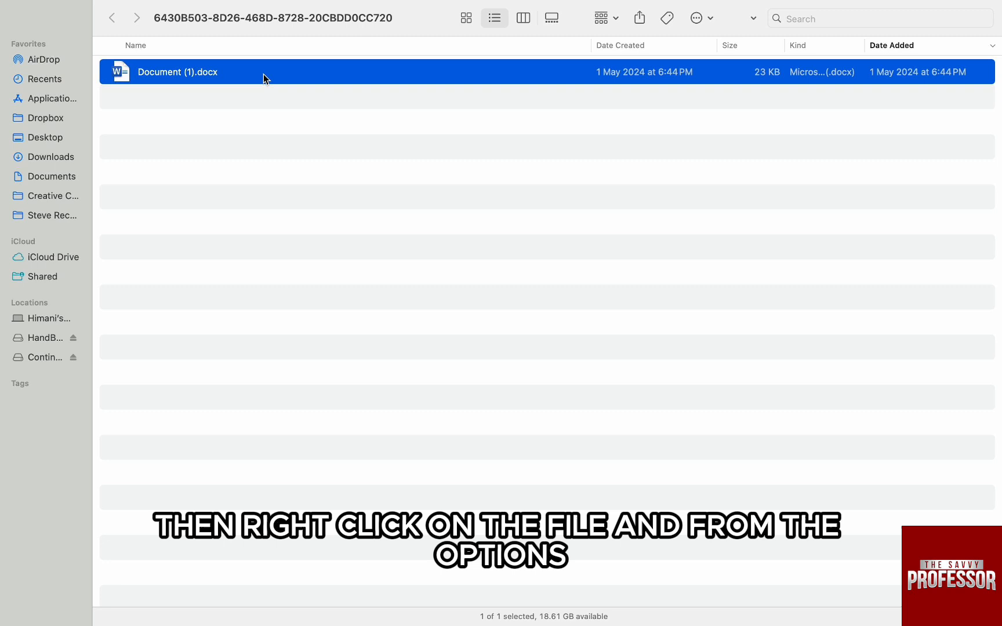
Step: Open the Get Info window for Document (1).docx from its context menu
right_click(177, 72)
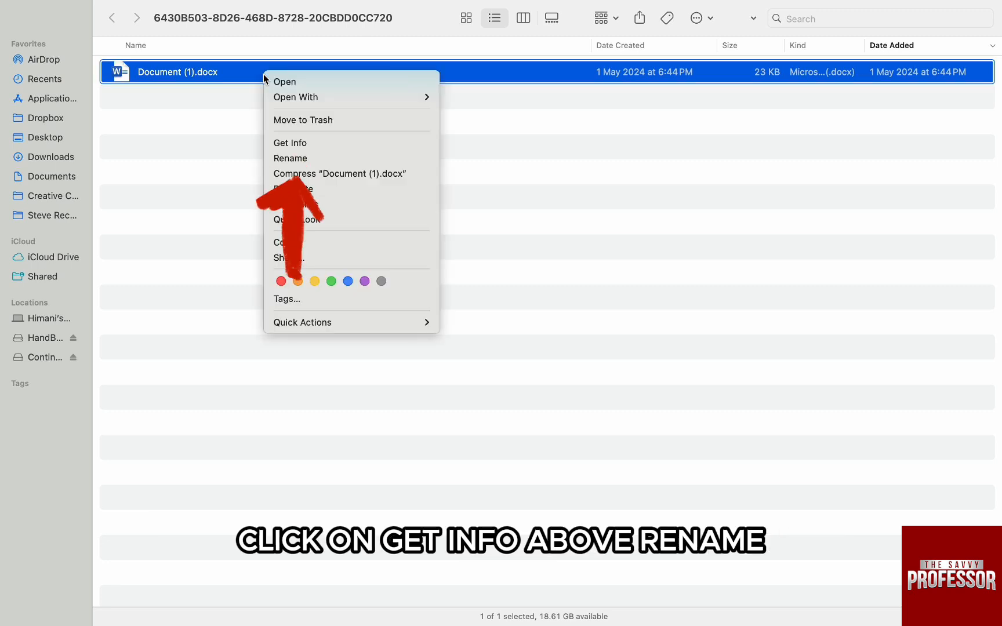
click(289, 143)
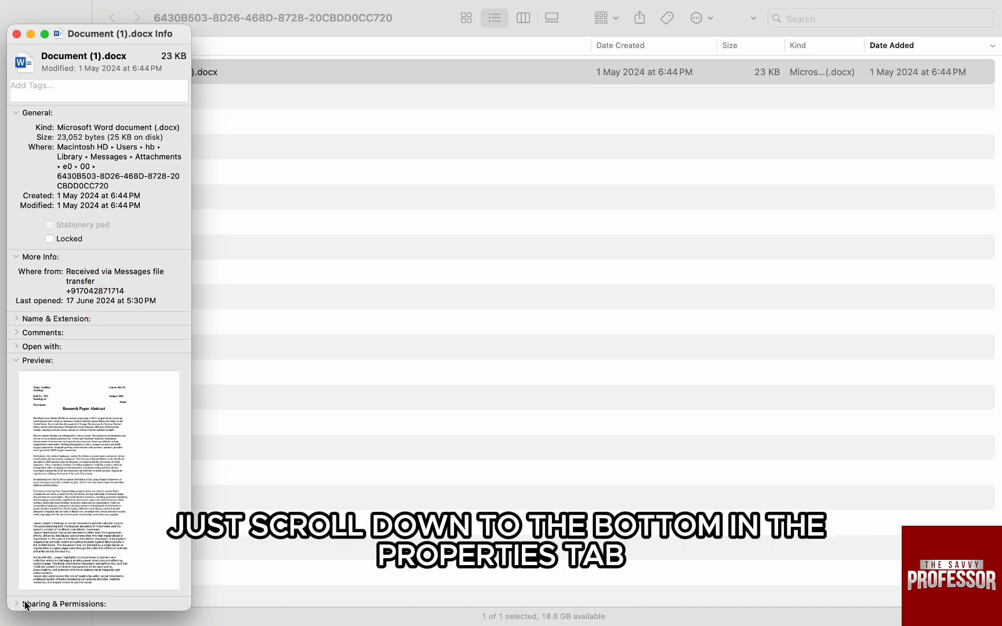
Step: Scroll down to Sharing & Permissions, showing hb (Me), staff and everyone as Read only
scroll(down, 3)
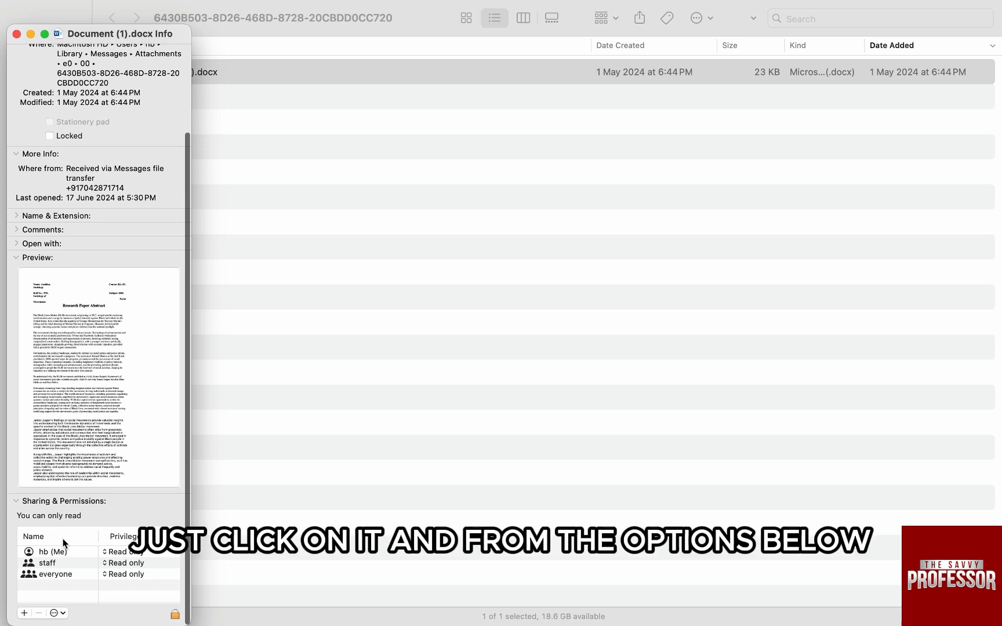
Step: Change the hb (Me) privilege from Read only to Read & Write
click(126, 550)
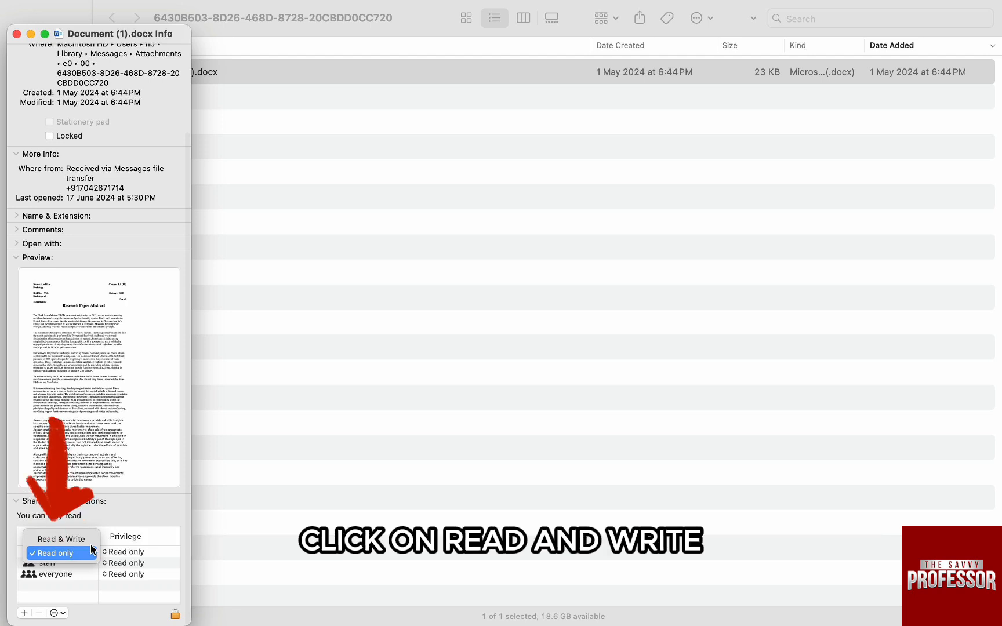
click(59, 538)
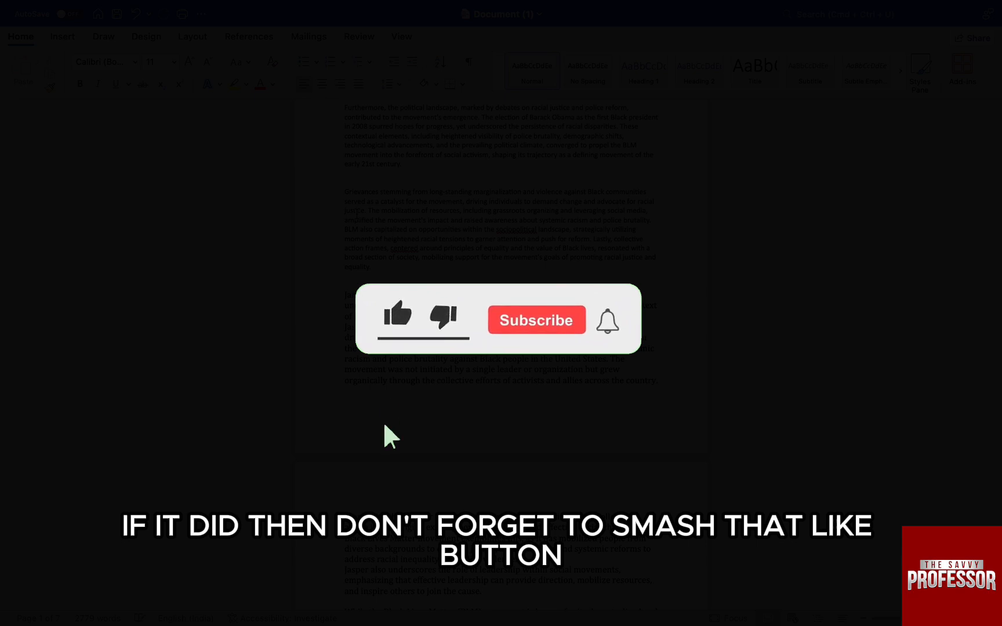
click(396, 314)
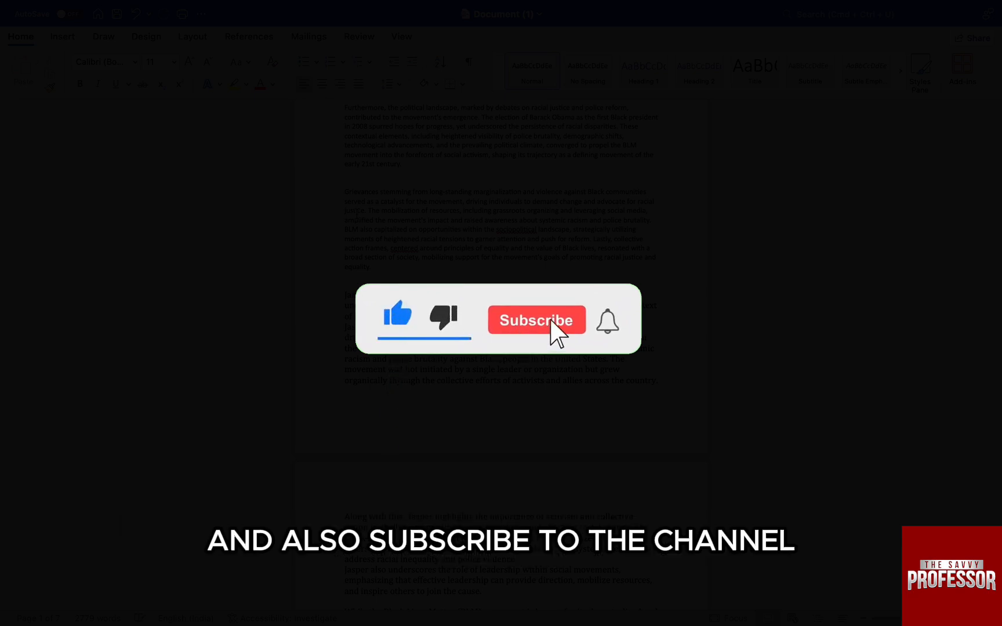
click(535, 319)
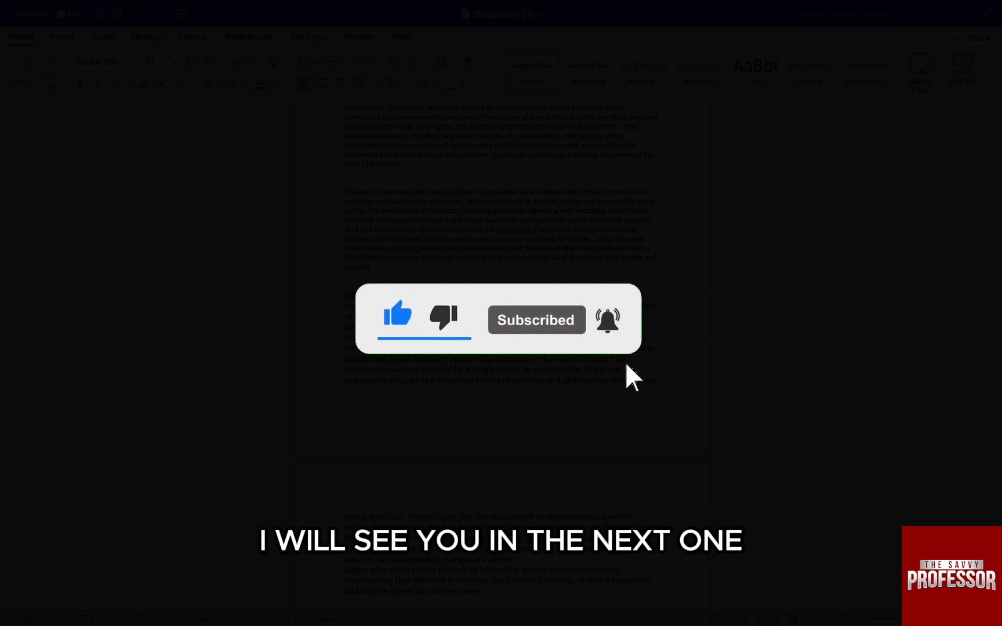